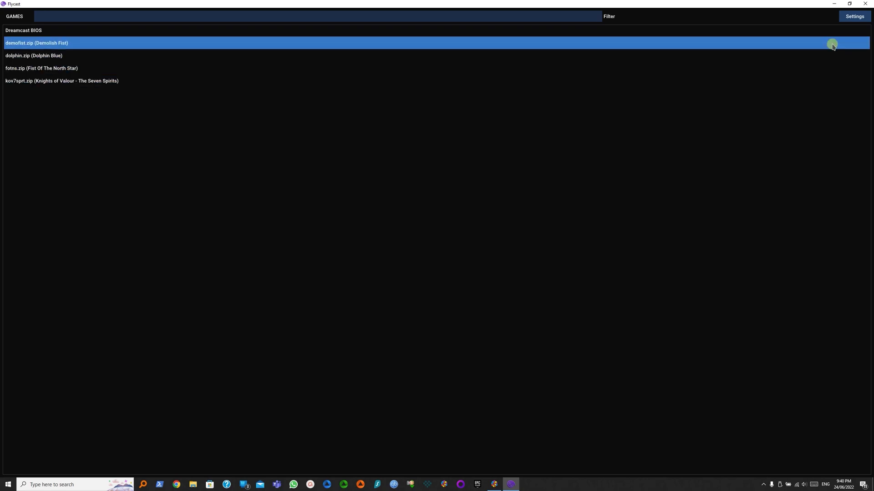
Step: Reach the Xbox One Controller's button mapping in Settings > Controls and switch it to the Arcade Controls layout
click(854, 16)
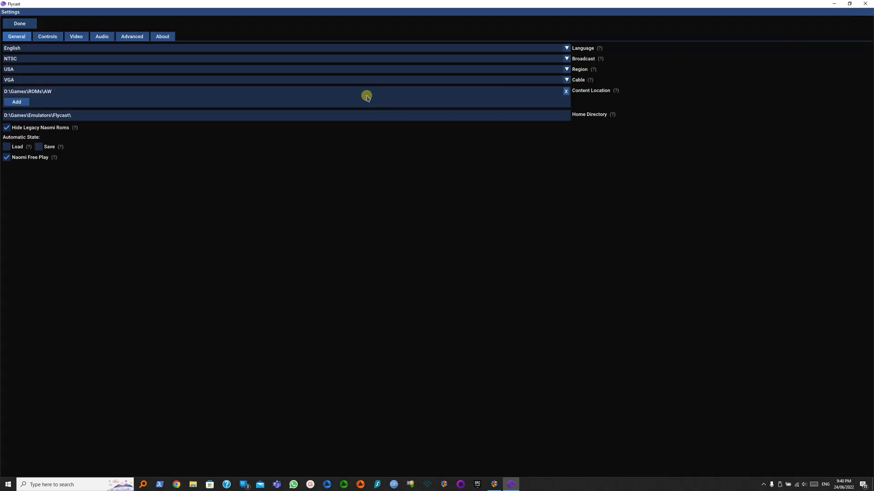
click(48, 36)
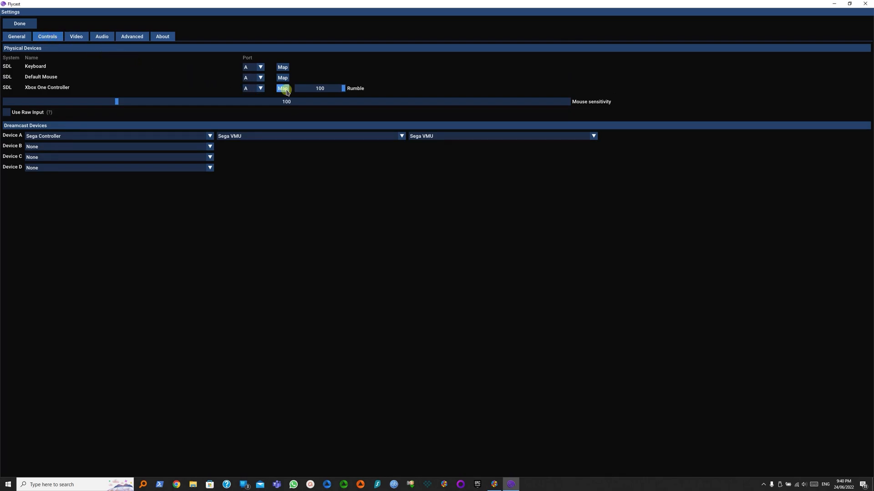
click(282, 88)
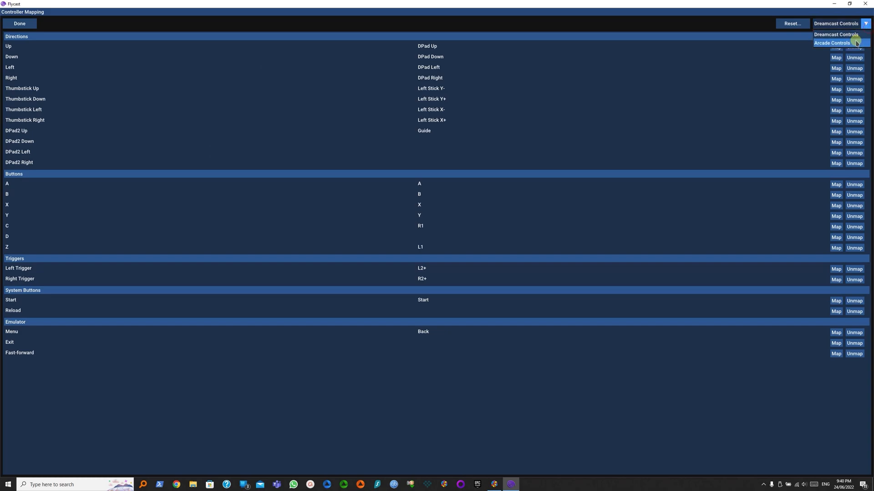
click(835, 43)
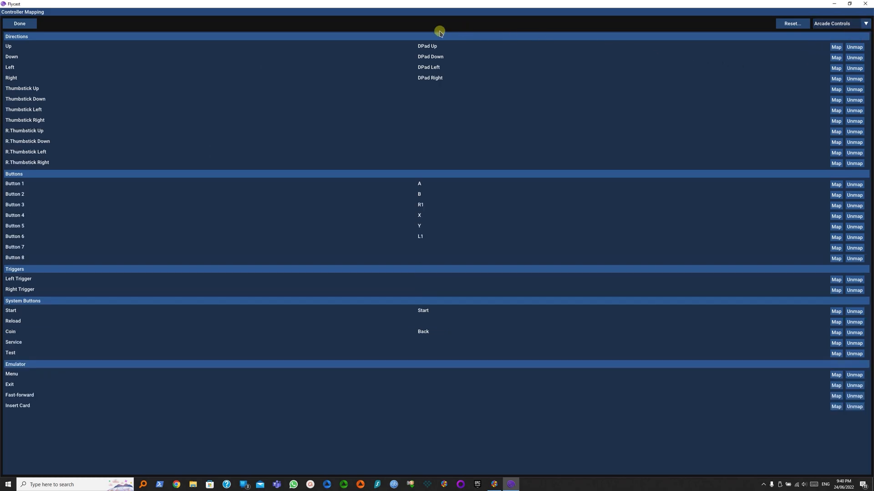
mouse_move(480, 296)
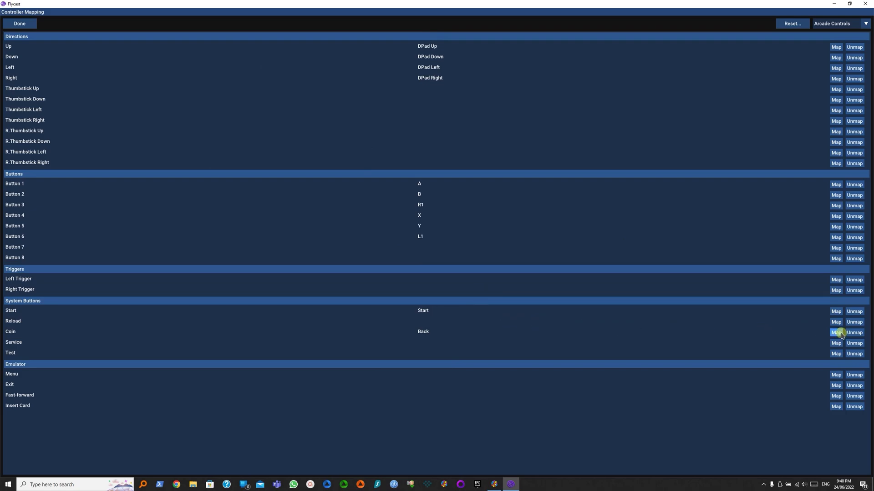
Step: Clear Coin, bind Service to R2+, Test to L2+ and Menu to Back, then confirm with Done
click(854, 333)
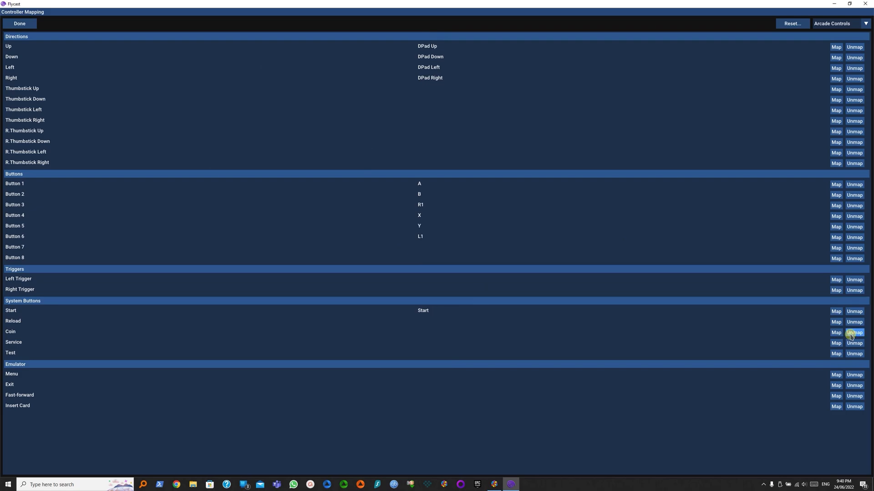
click(836, 332)
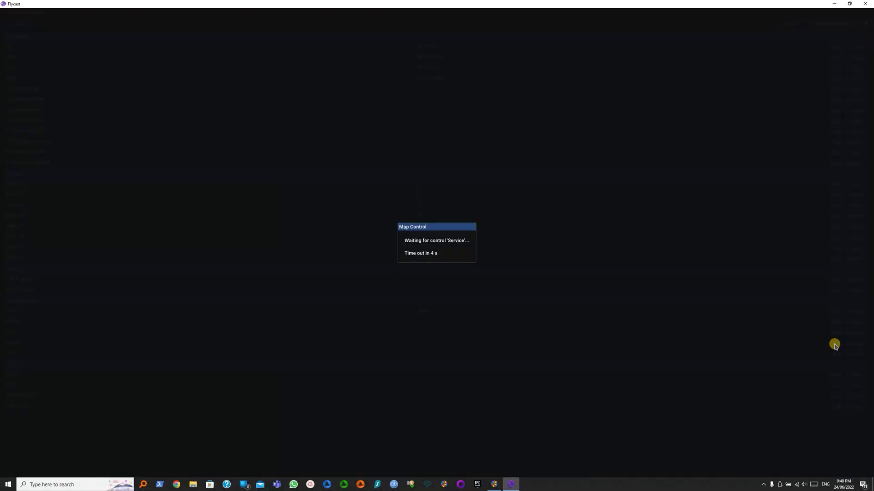
click(835, 344)
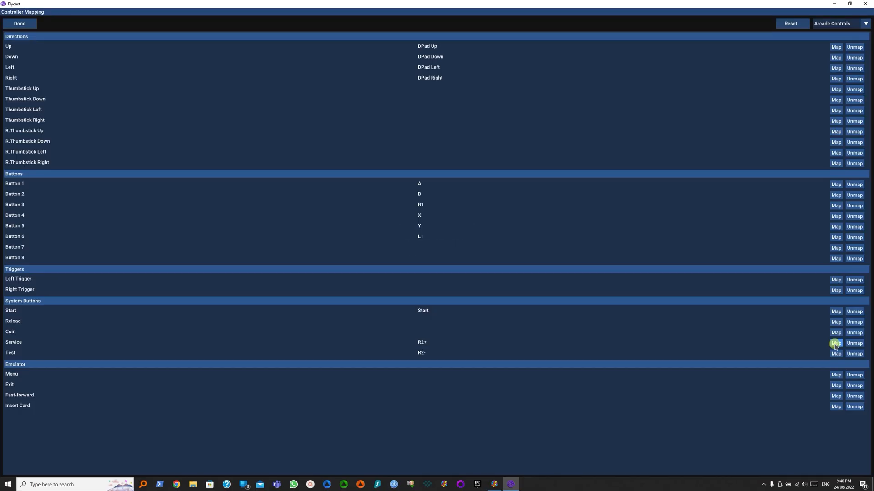
click(835, 343)
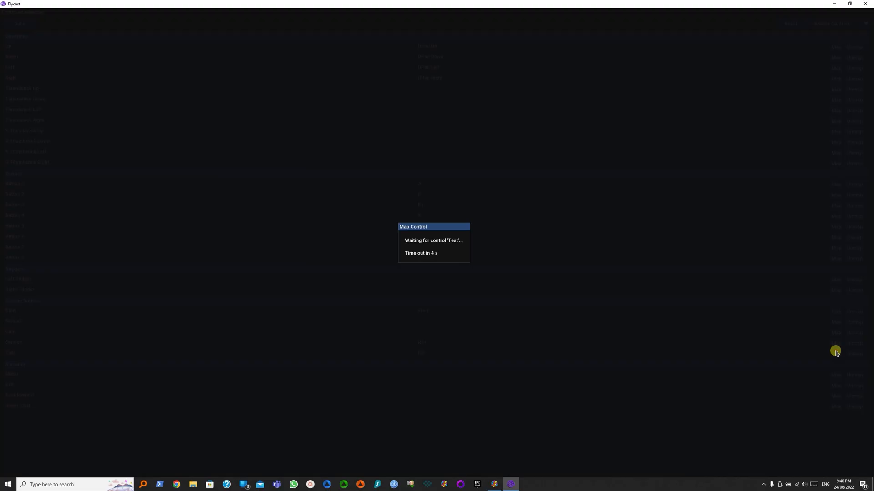
click(836, 352)
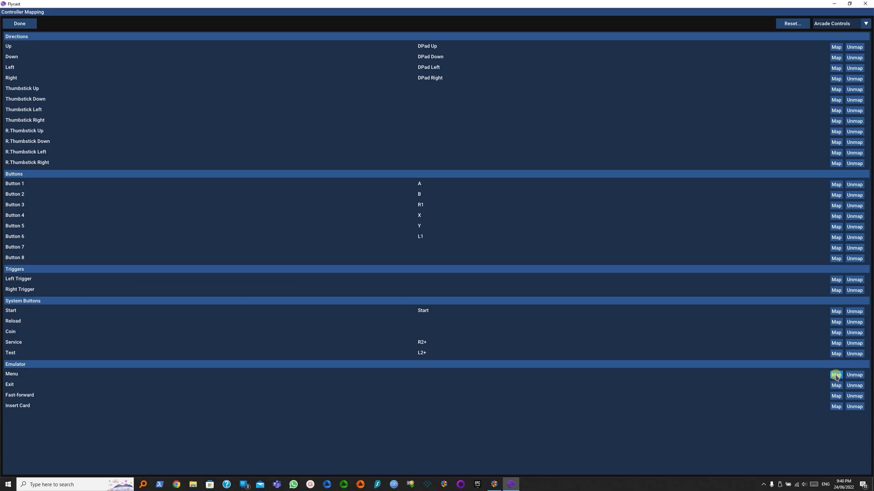
click(836, 375)
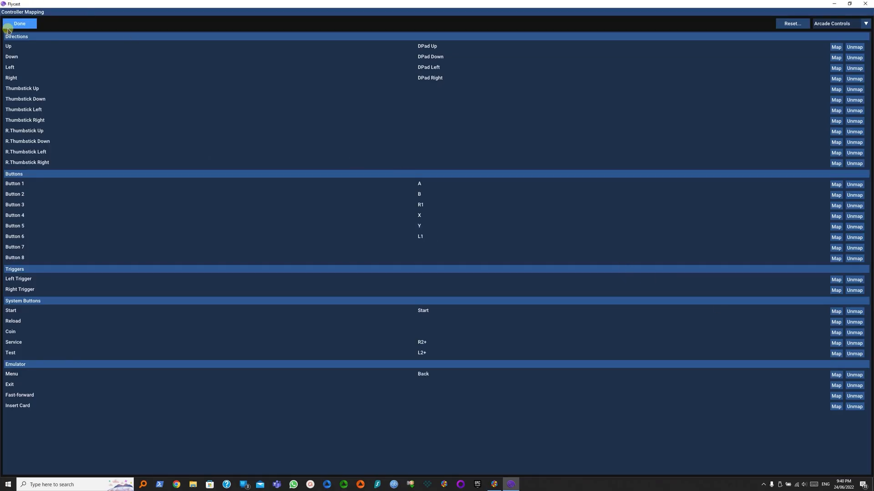
click(15, 24)
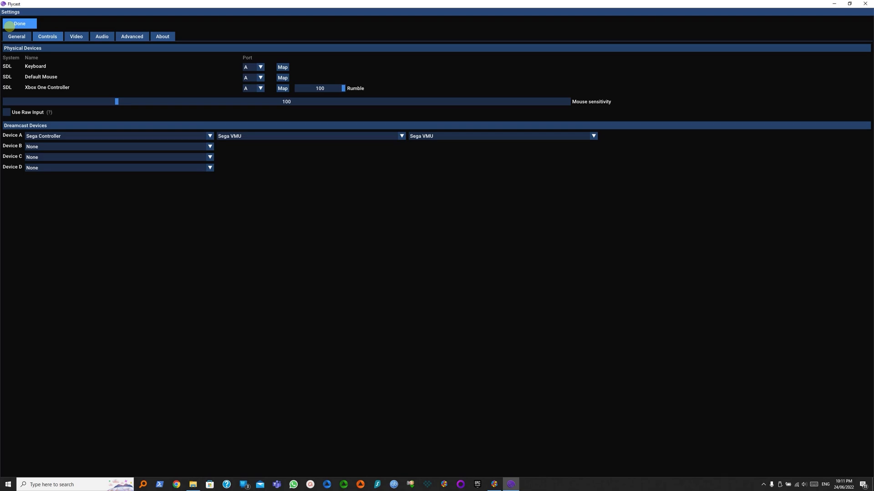
Step: Leave settings, launch the Naomi game and enter its arcade SYSTEM MENU via the Test button
click(18, 24)
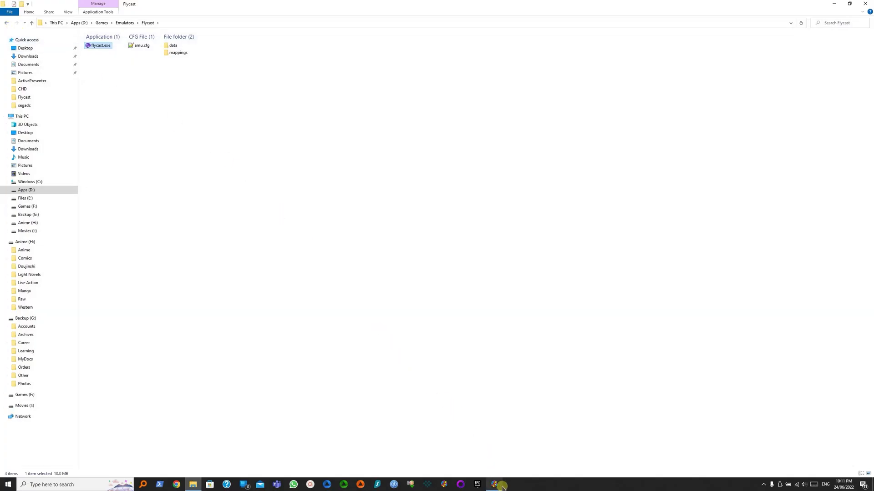
click(497, 484)
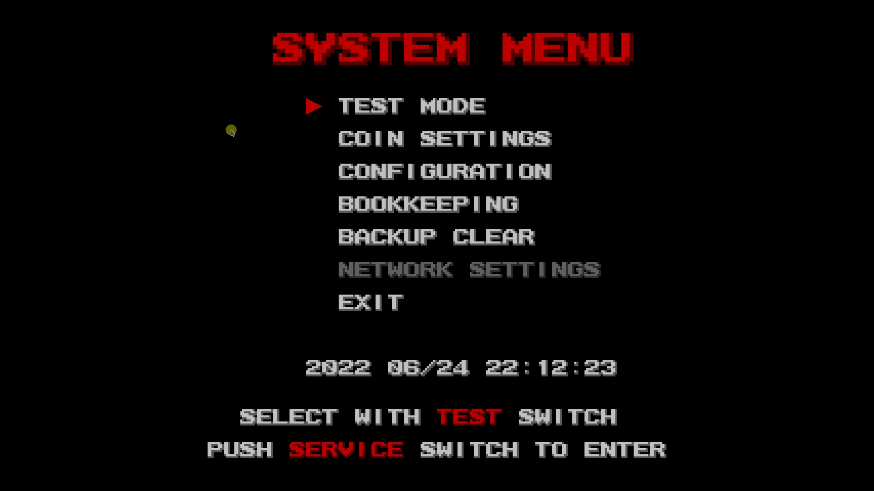
Step: Enter COIN SETTINGS from the SYSTEM MENU and cycle GAME MODE to FREE PLAY
key(Down)
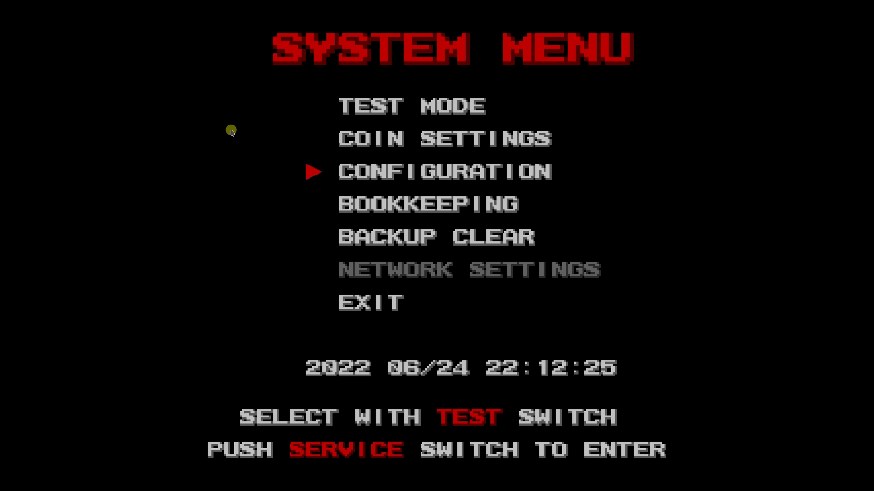
key(down)
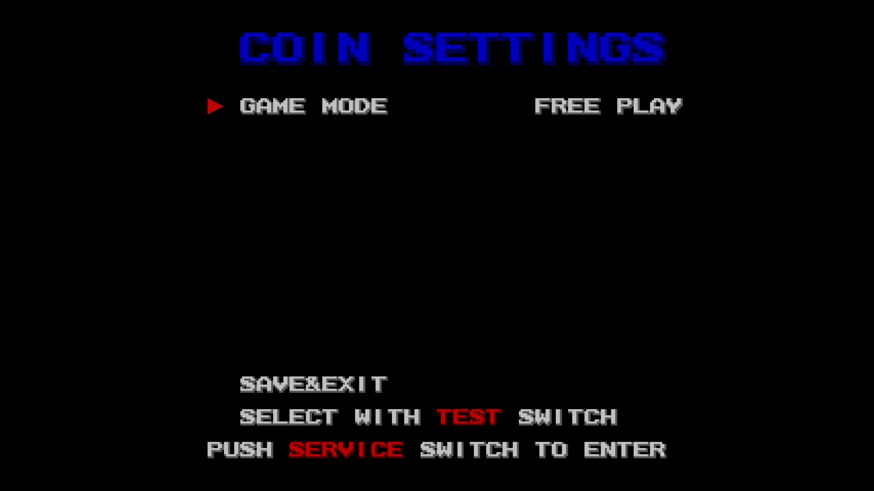
key(Down)
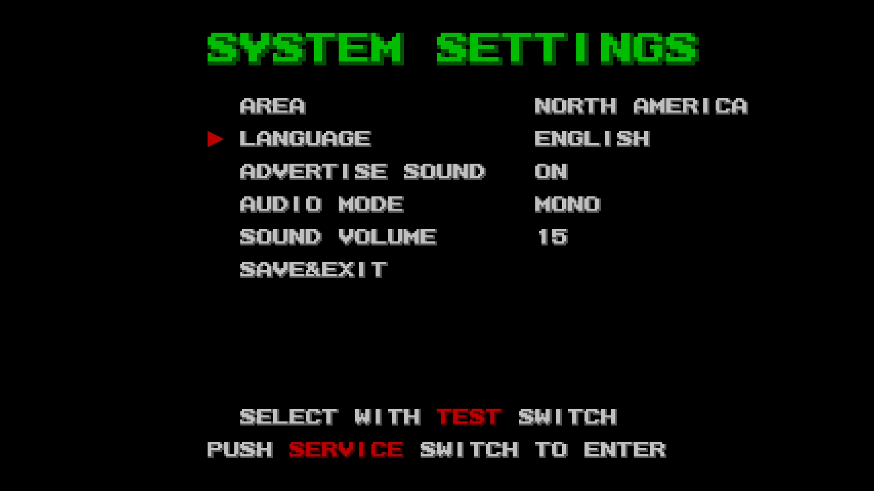
Step: In SYSTEM SETTINGS set AREA North America, LANGUAGE English and AUDIO MODE stereo, then SAVE&EXIT
key(down)
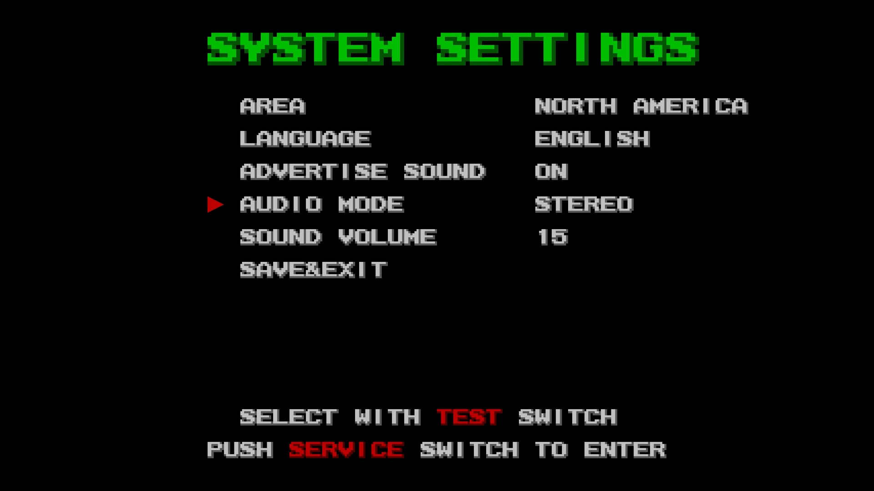
key(down)
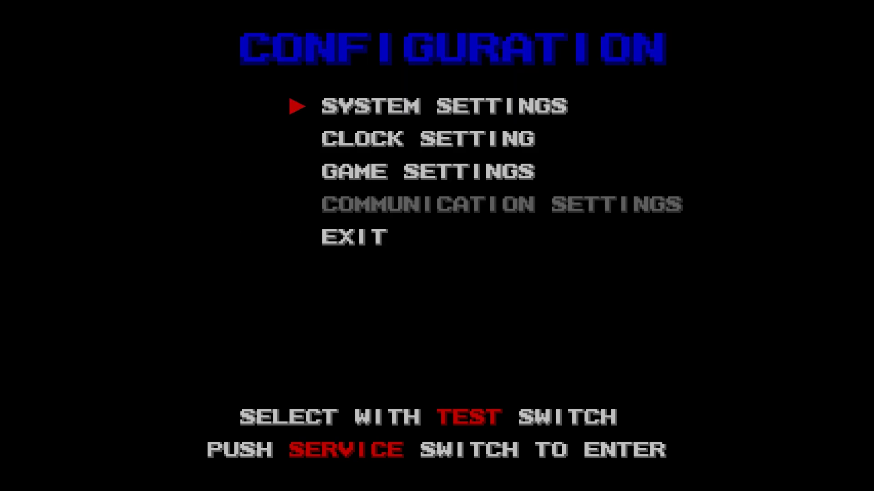
Step: In GAME SETTINGS set LIFE to 9 and DIFFICULTY to 3
key(down)
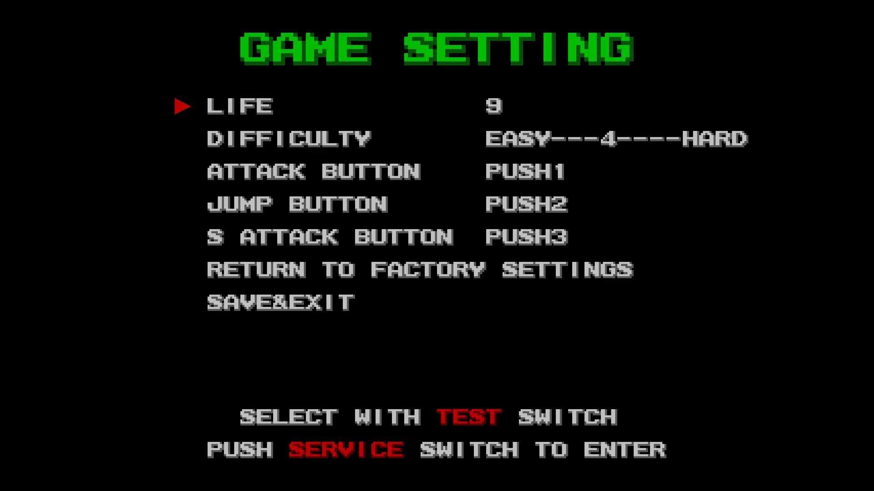
key(down)
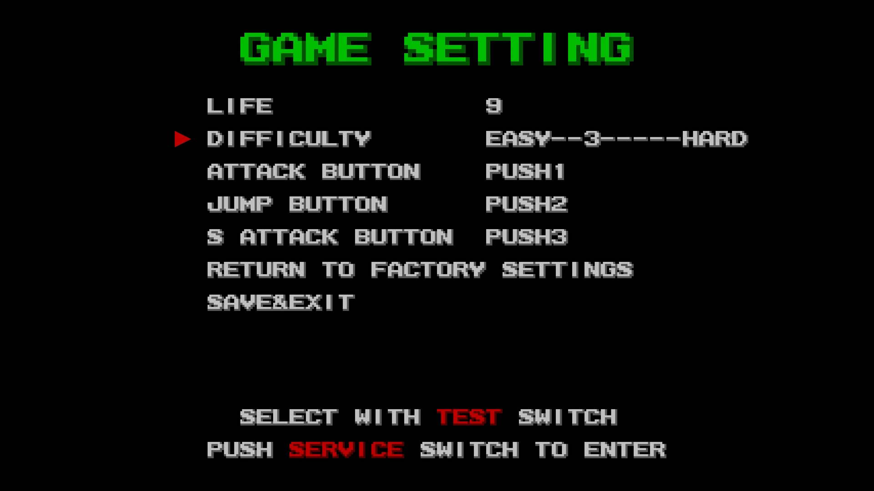
key(down)
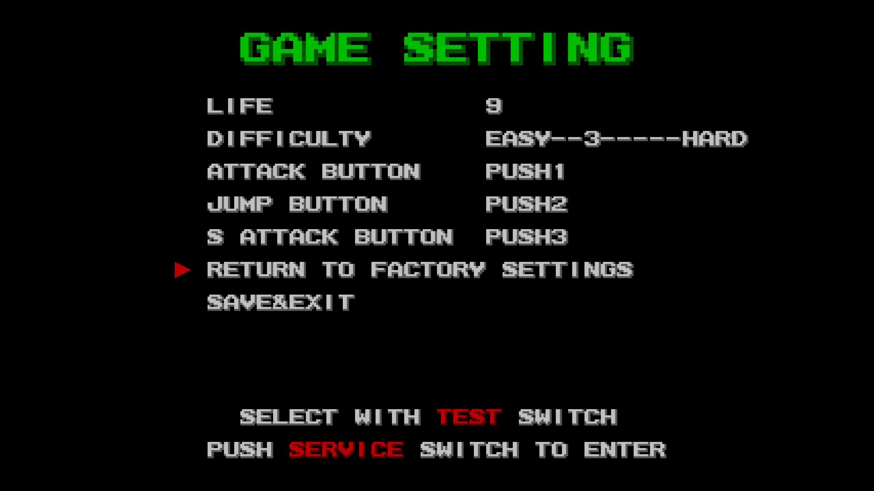
Step: Choose SAVE&EXIT and EXIT back to the top-level SYSTEM MENU
key(Down)
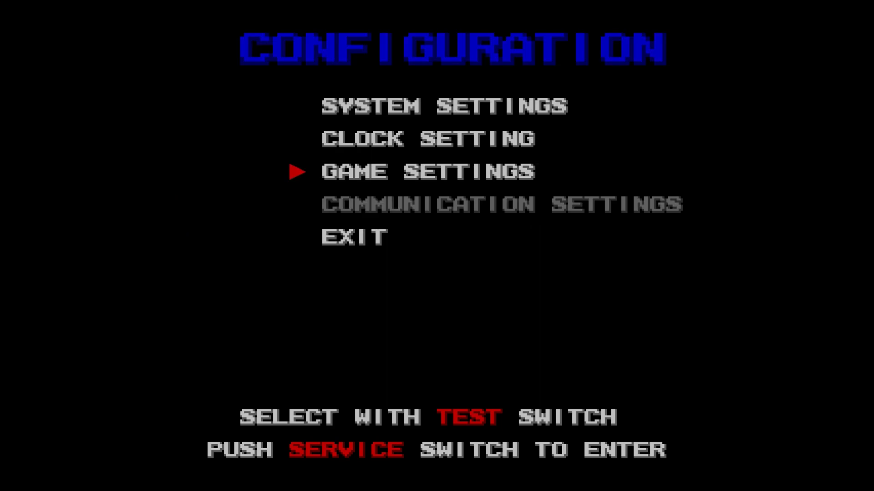
key(Down)
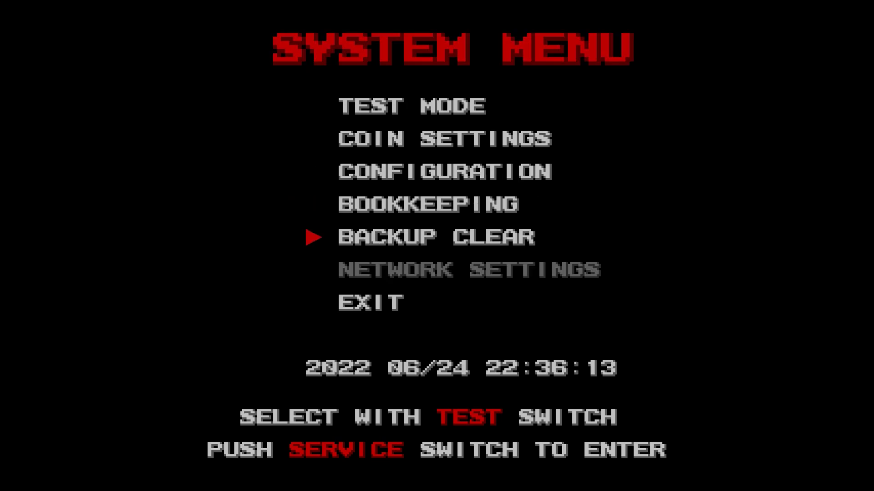
key(Down)
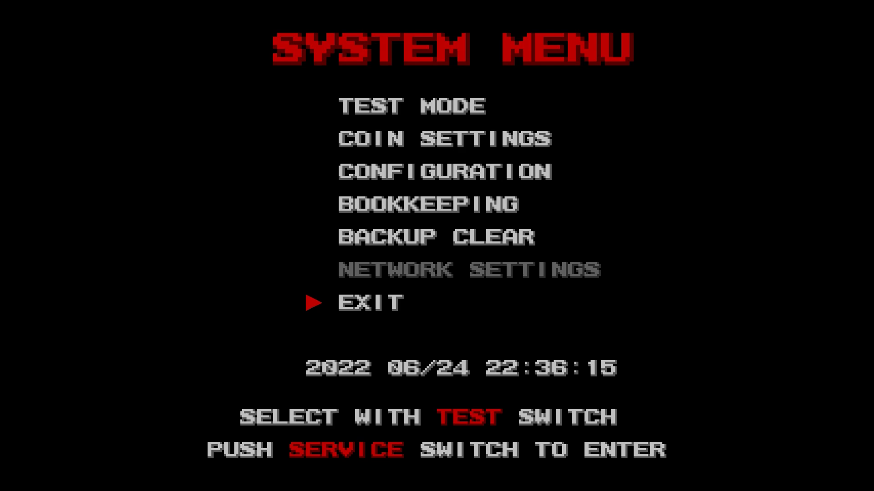